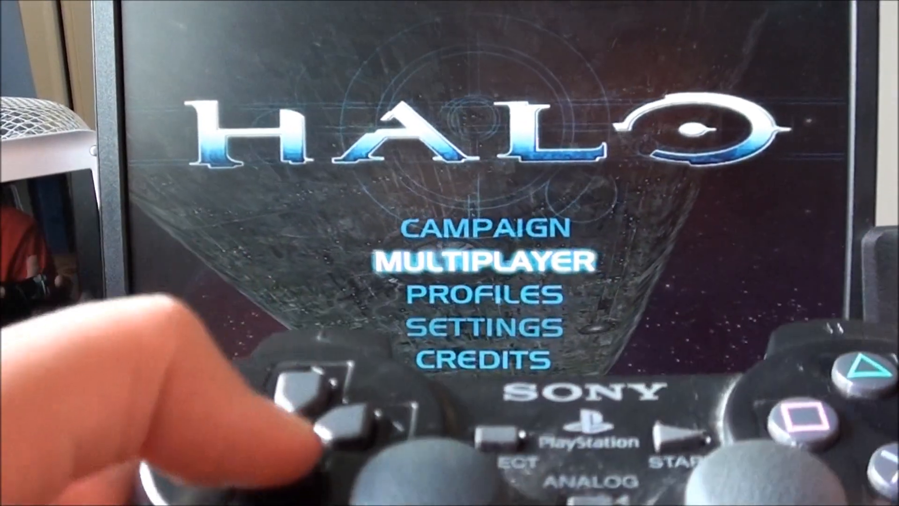
Enter MULTIPLAYER from the main menu and reach the GameSpy Internet Lobby
{"action": "left_click", "coordinate": [490, 261]}
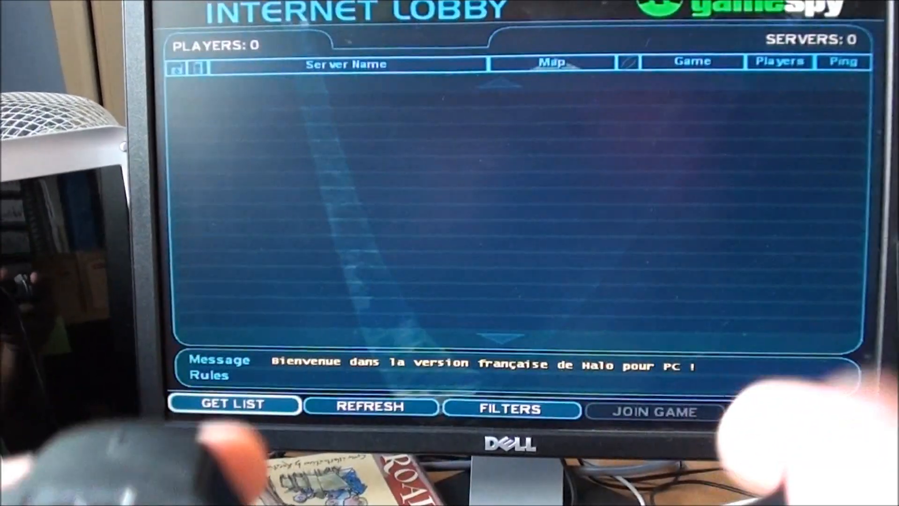
Fetch the 57-server list with GET LIST and join a Blood Gulch Slayer server
{"action": "left_click", "coordinate": [234, 405]}
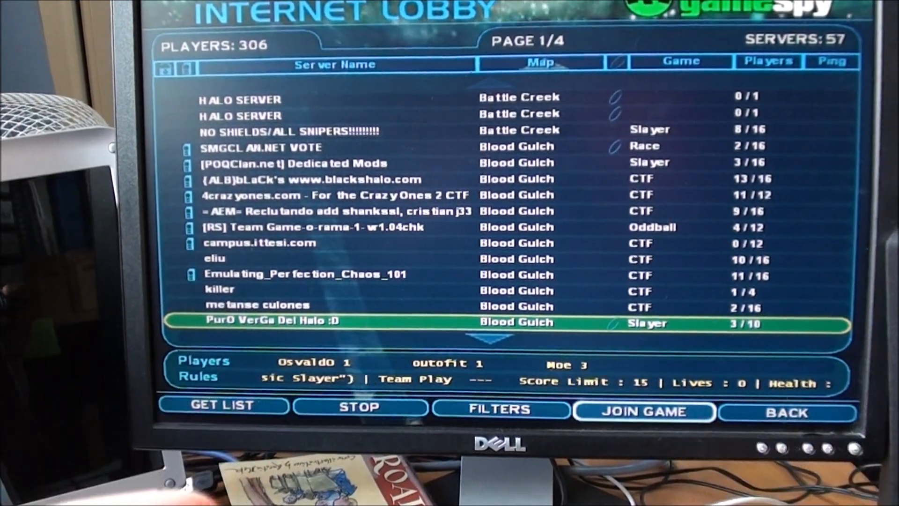
{"action": "left_click", "coordinate": [644, 411]}
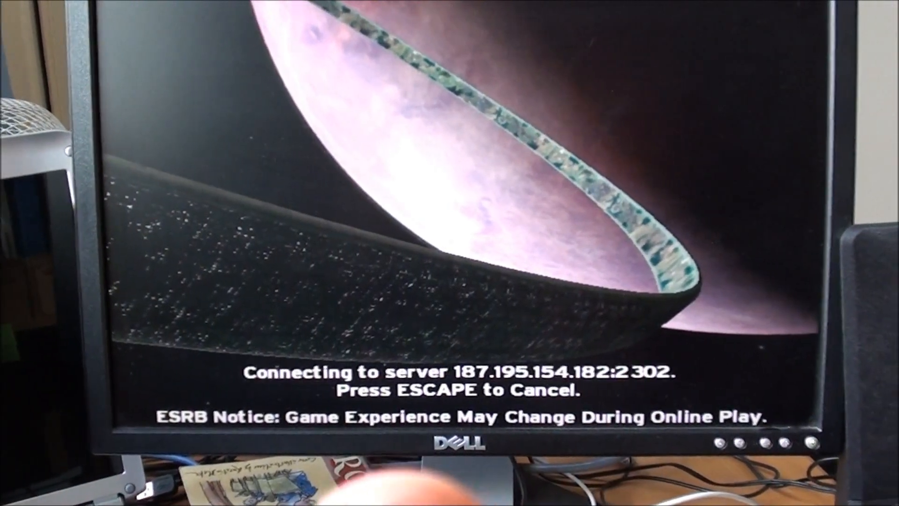